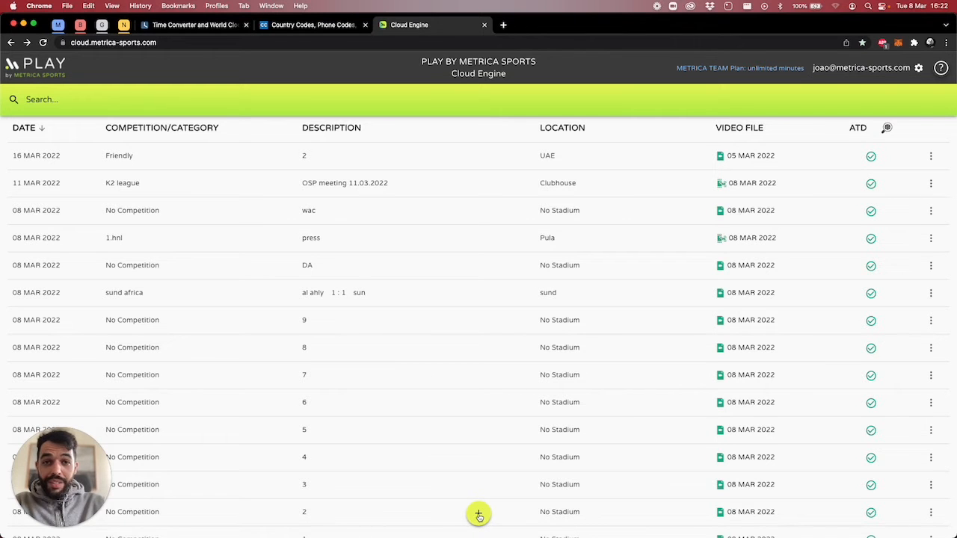
Create a single video project described 'Game 1', dated 08 MAR 2022
click(479, 513)
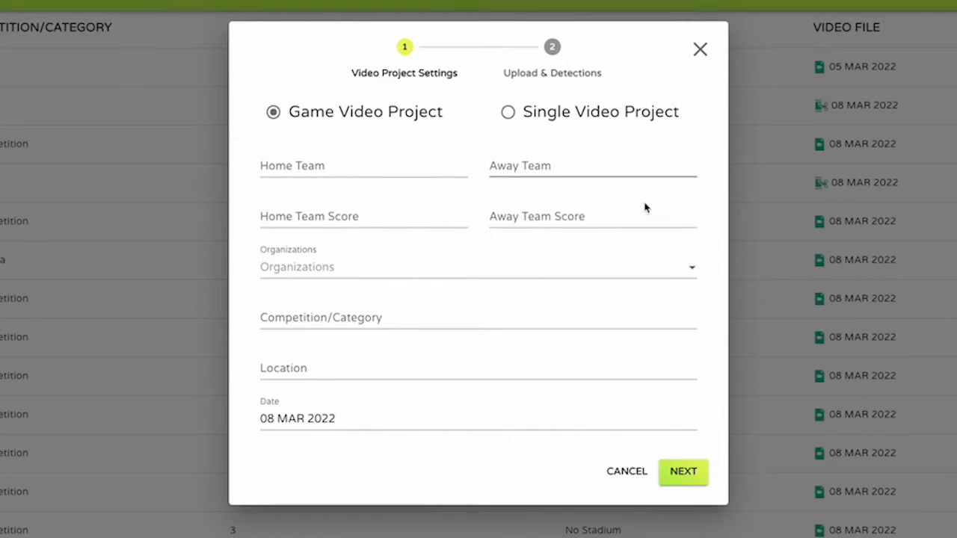
mouse_move(336, 348)
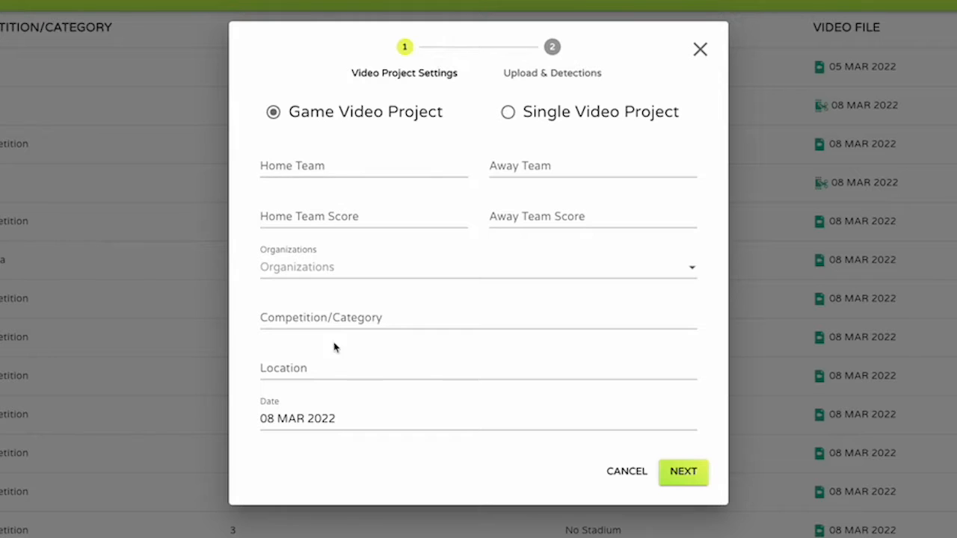
click(506, 111)
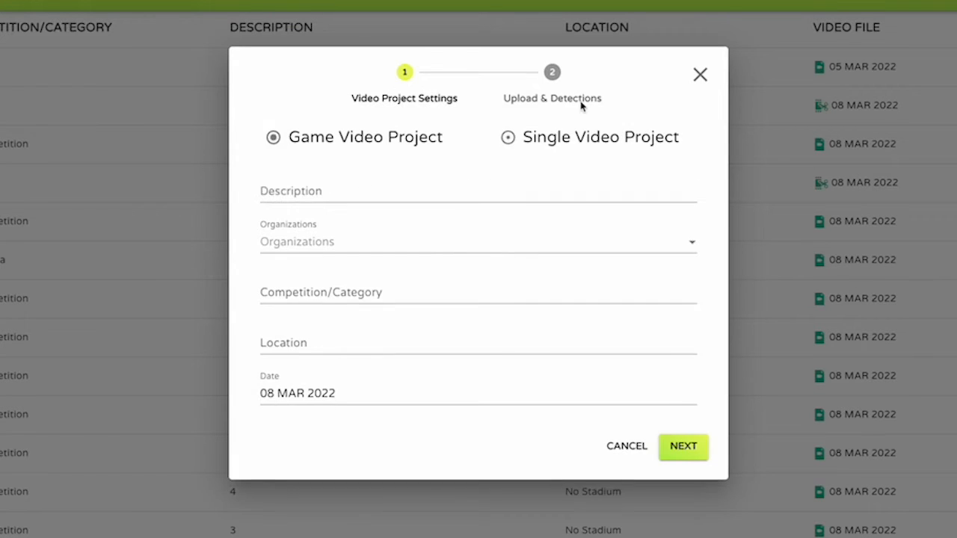
click(507, 137)
text(Game 1)
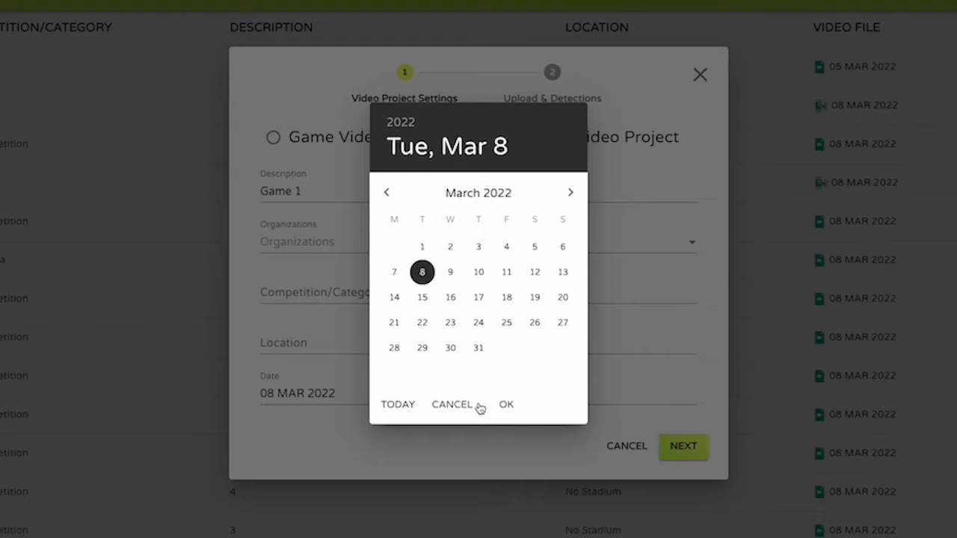
click(507, 405)
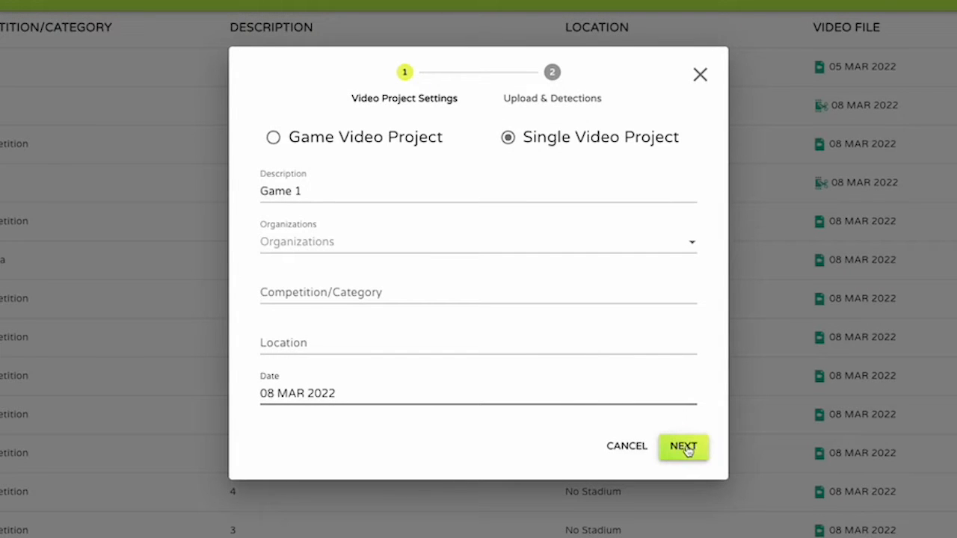
click(683, 446)
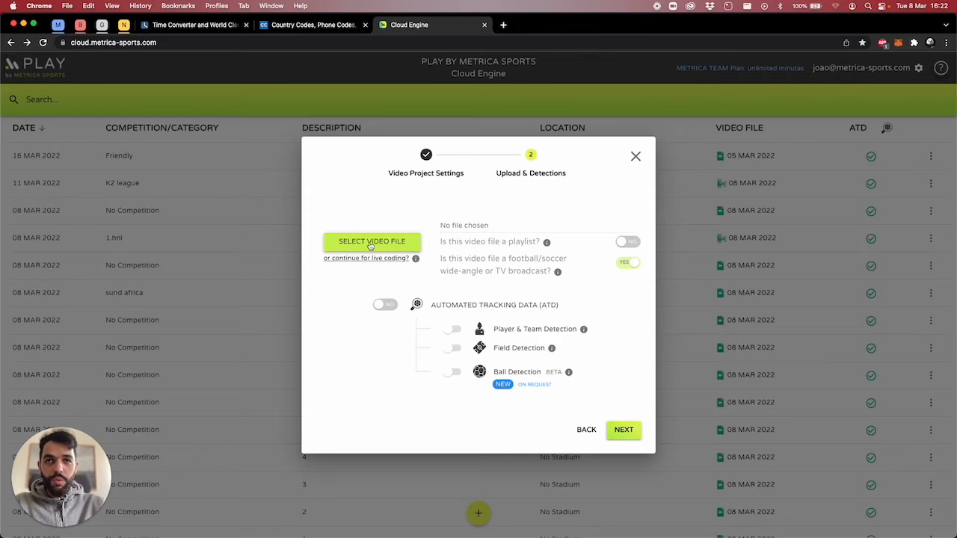
Attach 'Norwich City - 6 February 2022.mp4' and enable ATD plus Ball Detection
click(372, 242)
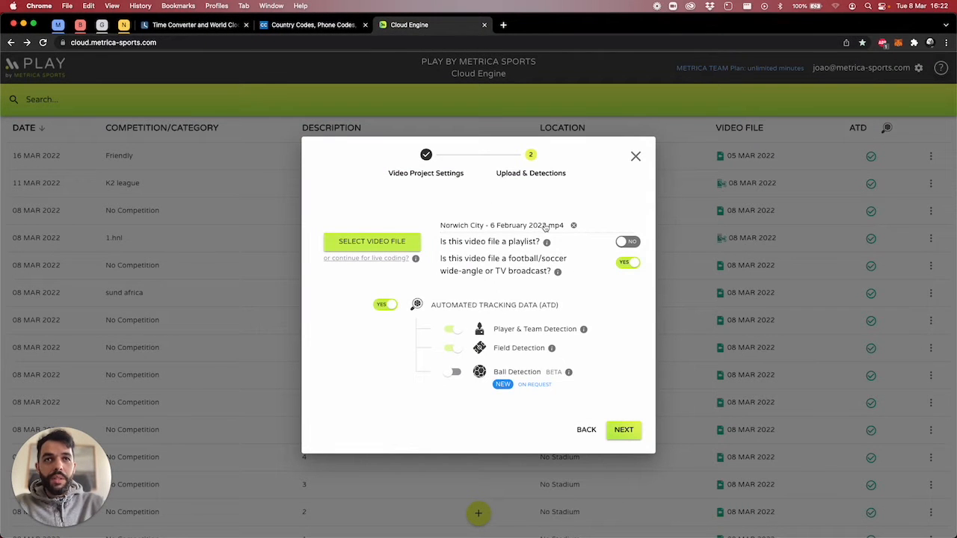
mouse_move(545, 242)
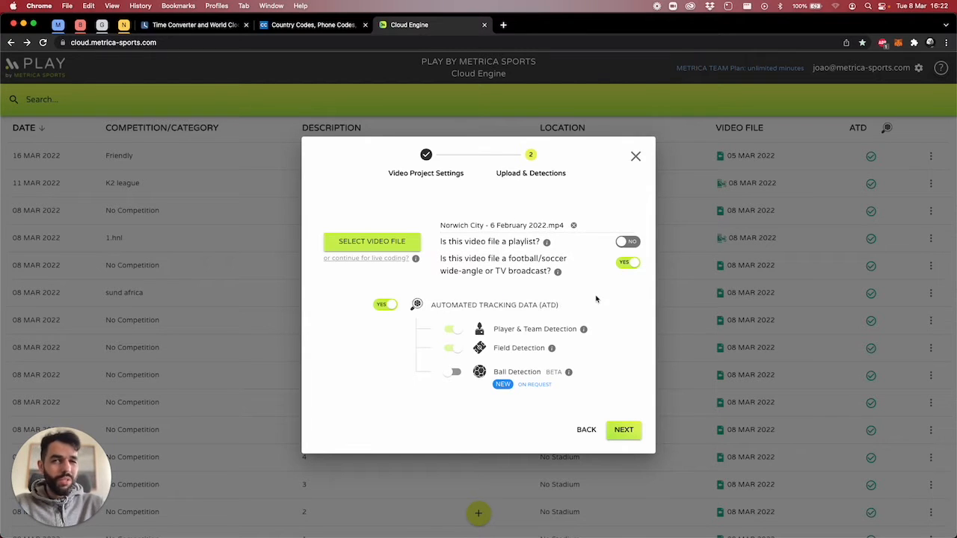
mouse_move(548, 241)
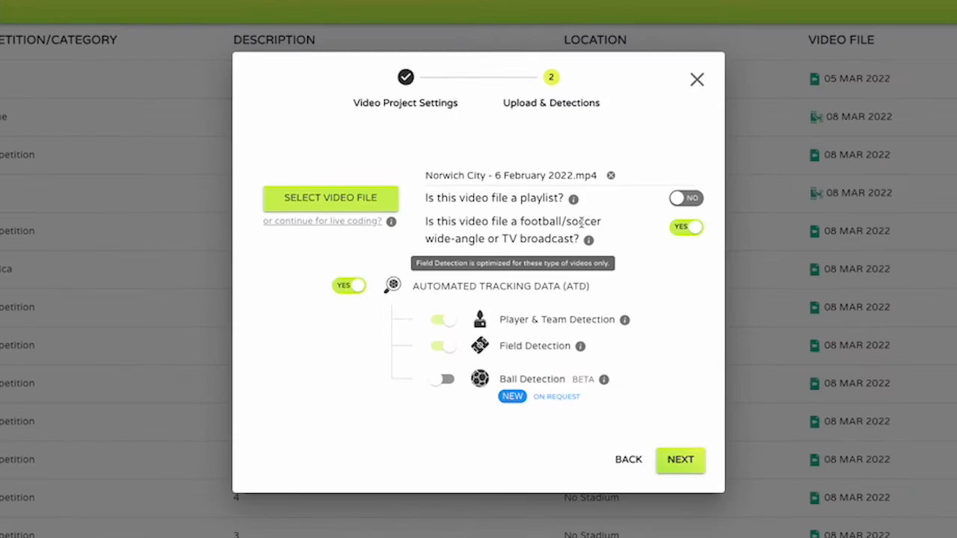
mouse_move(475, 254)
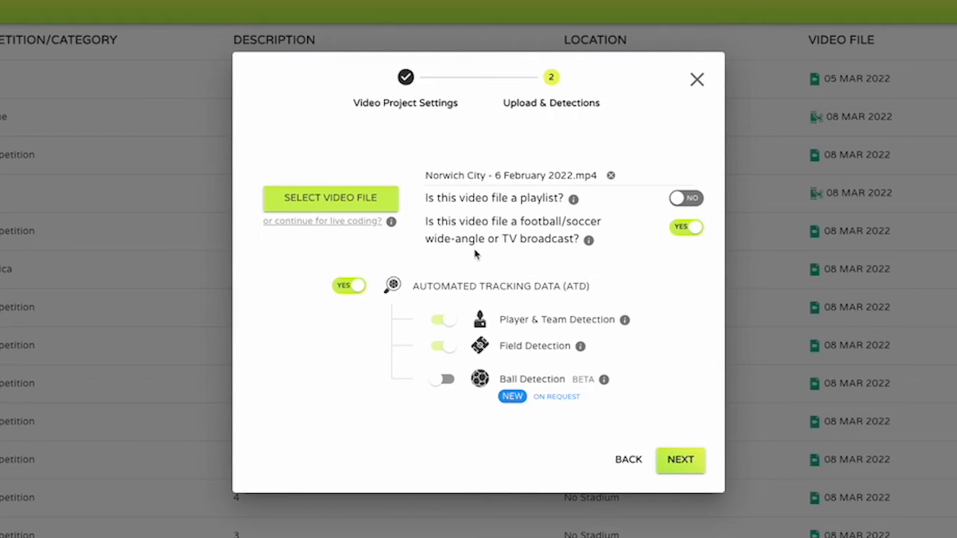
mouse_move(685, 232)
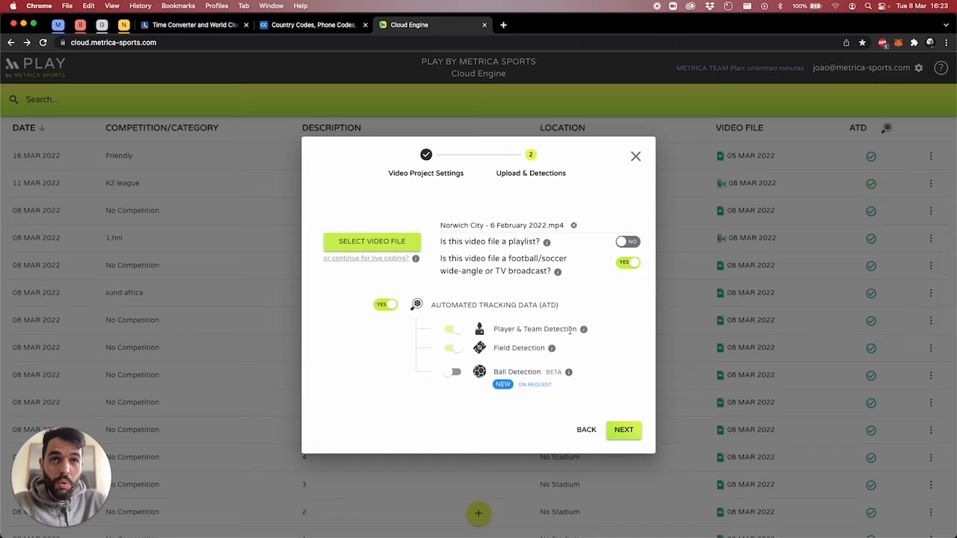
mouse_move(583, 329)
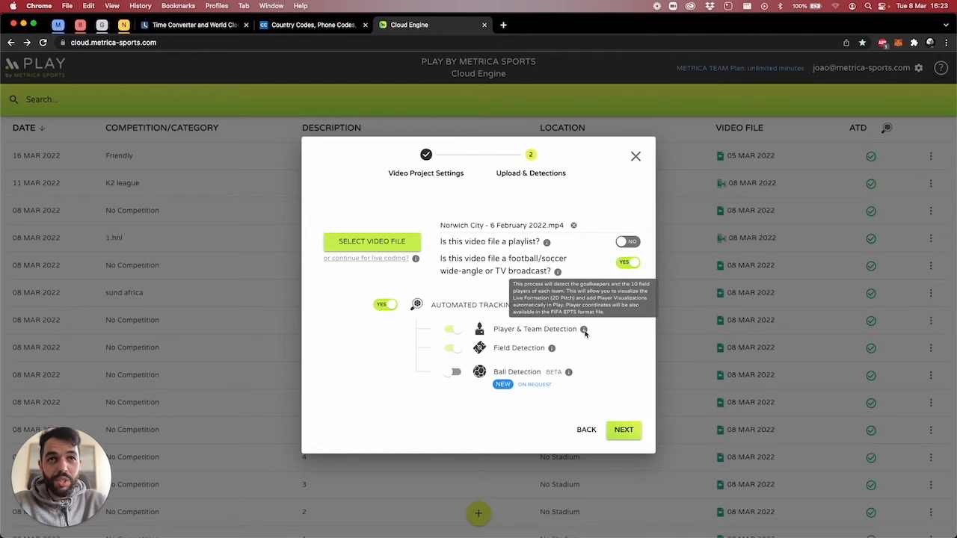
mouse_move(549, 348)
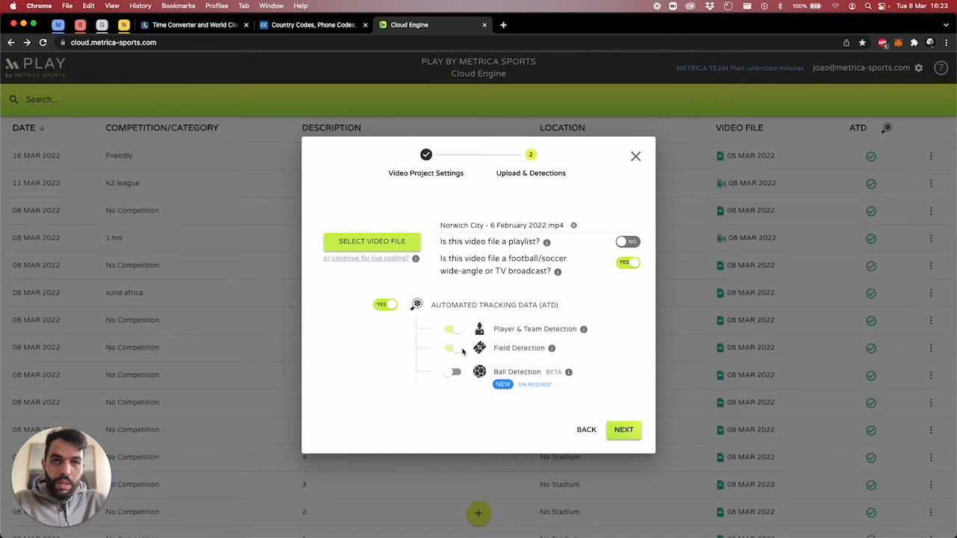
click(452, 372)
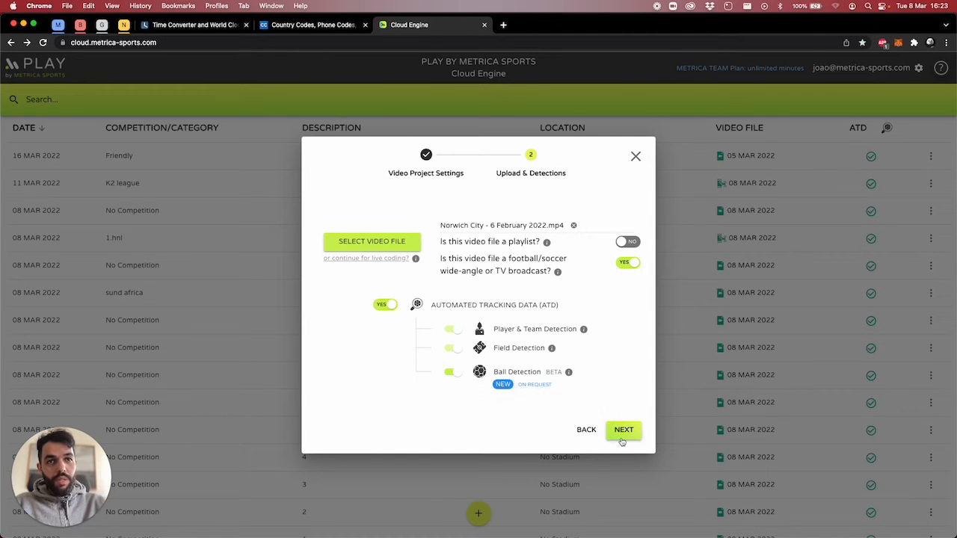
Submit Game 1 for video upload and detection processing
click(623, 430)
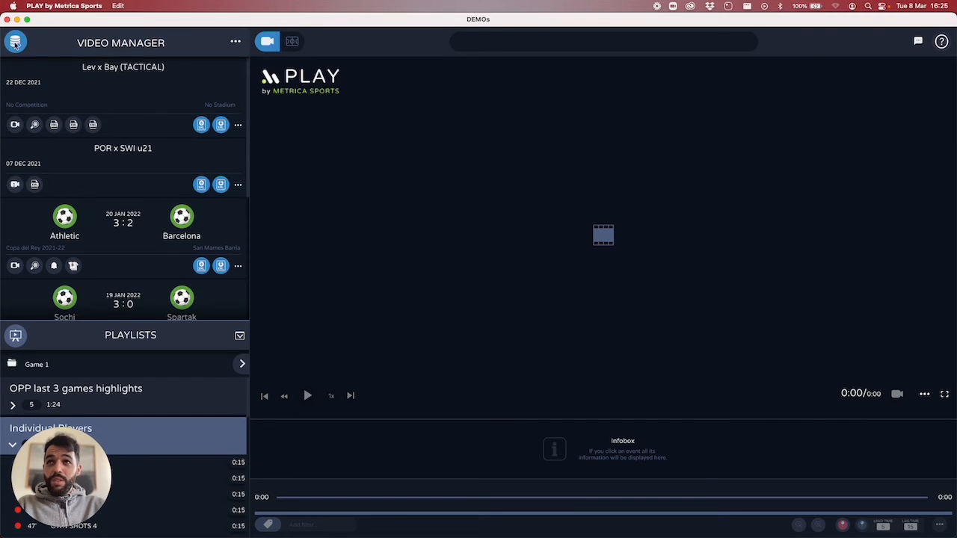
Import the Game 1 project from DB Manager into the workspace, then go back
click(18, 41)
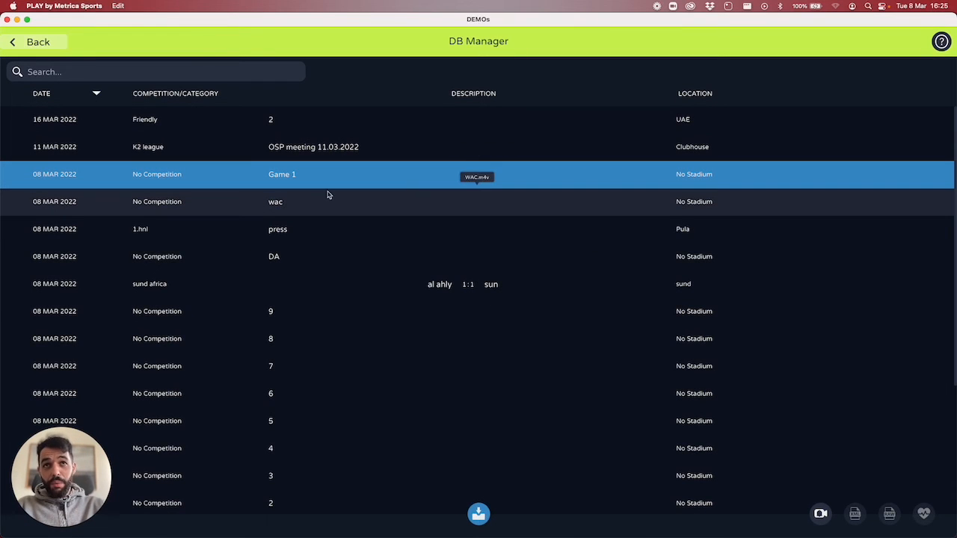
mouse_move(143, 174)
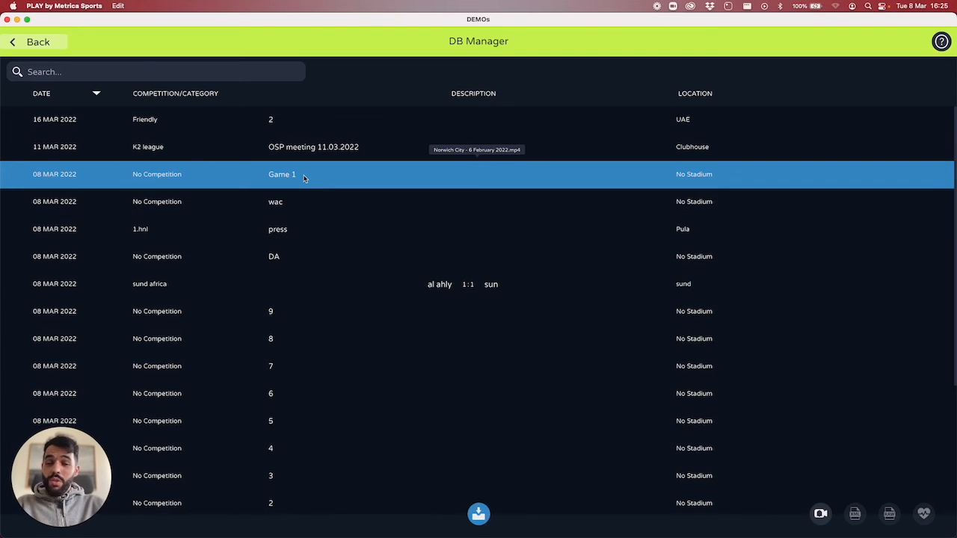
mouse_move(479, 515)
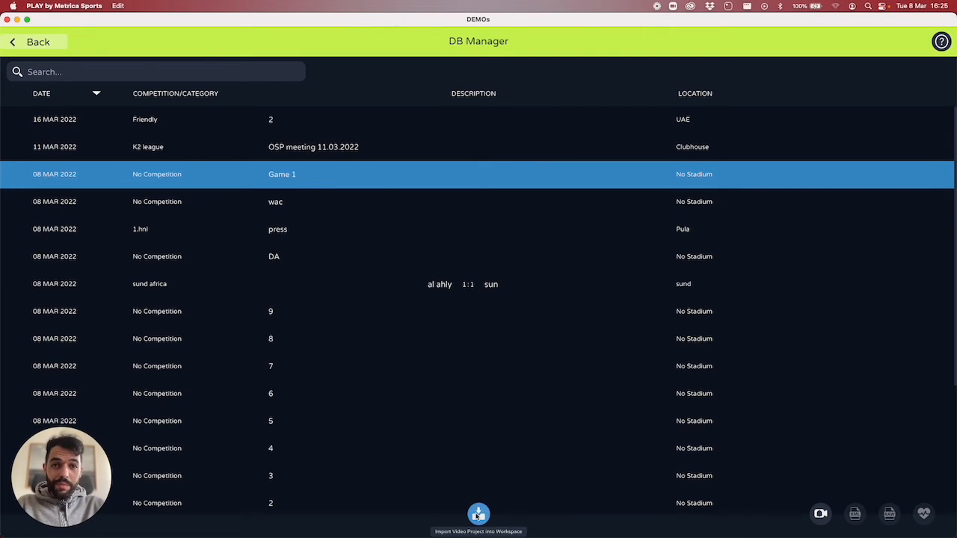
click(478, 513)
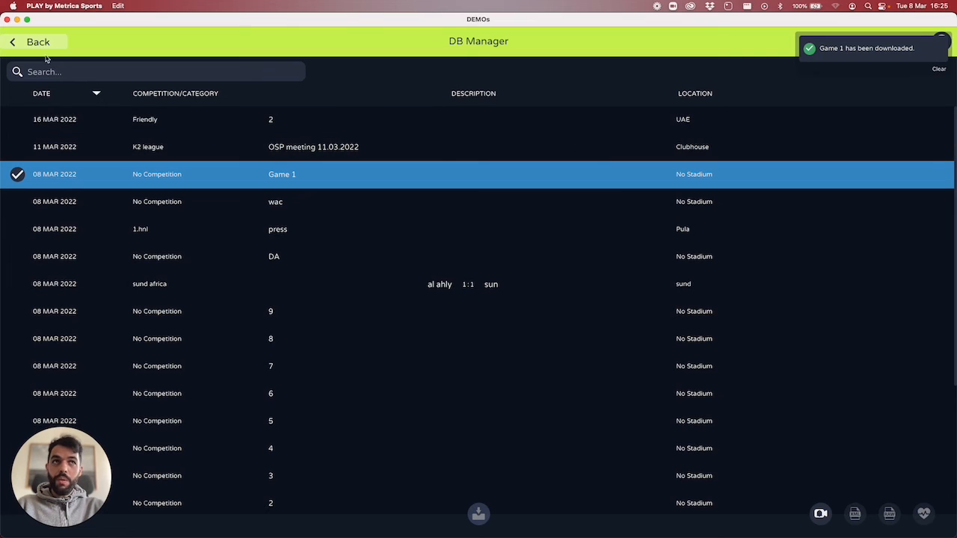
click(26, 41)
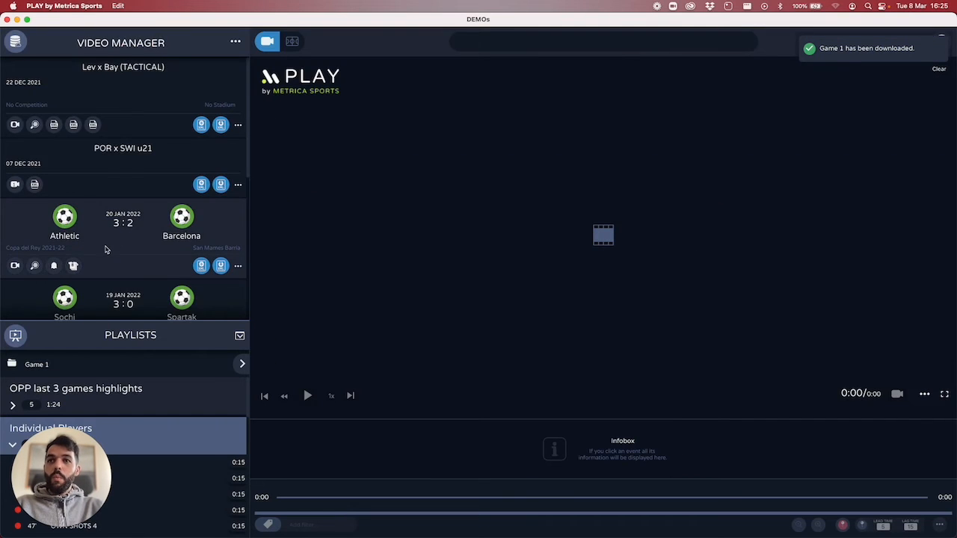
scroll(down, 3)
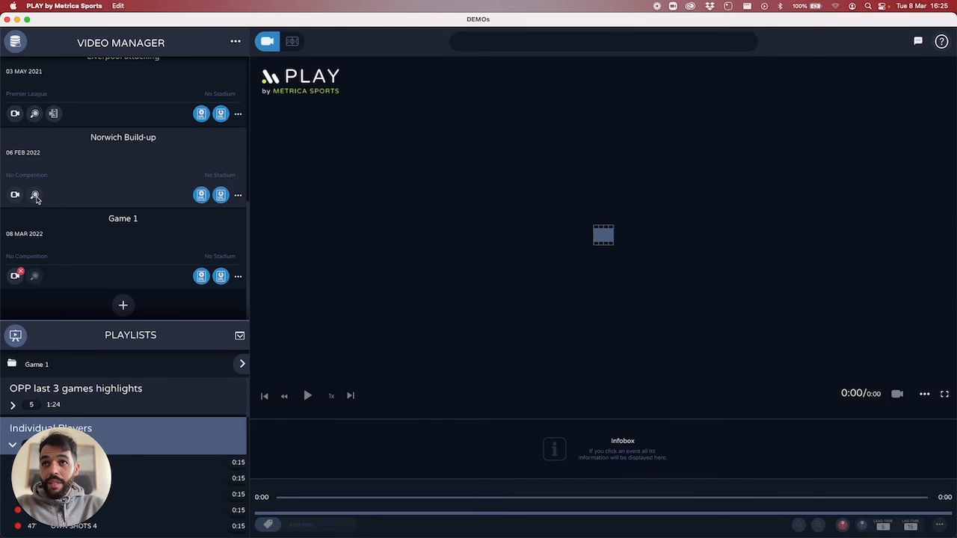
click(35, 196)
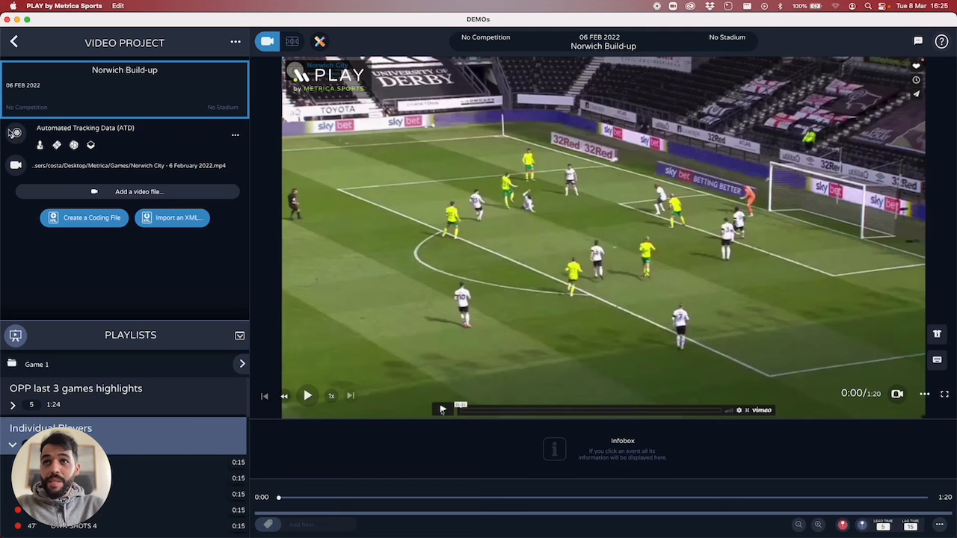
mouse_move(74, 145)
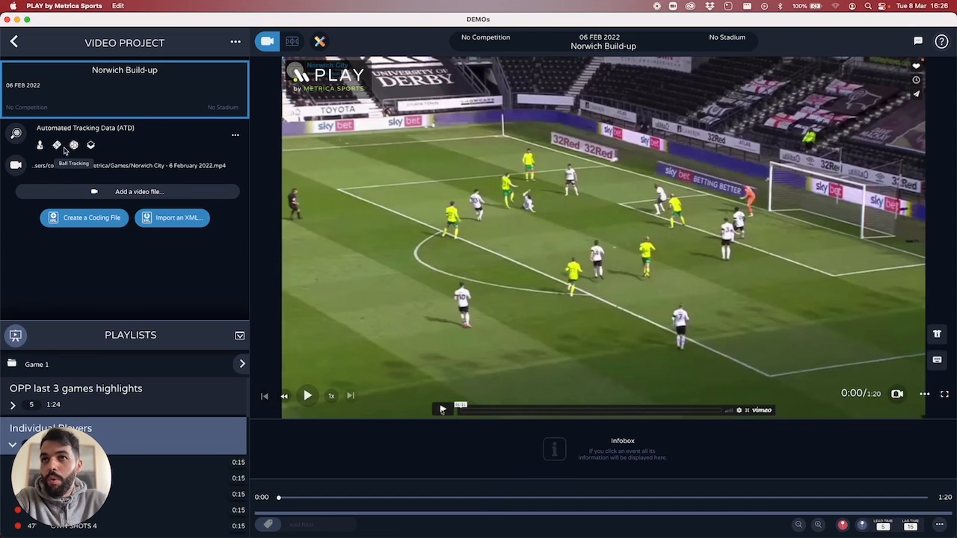
mouse_move(41, 145)
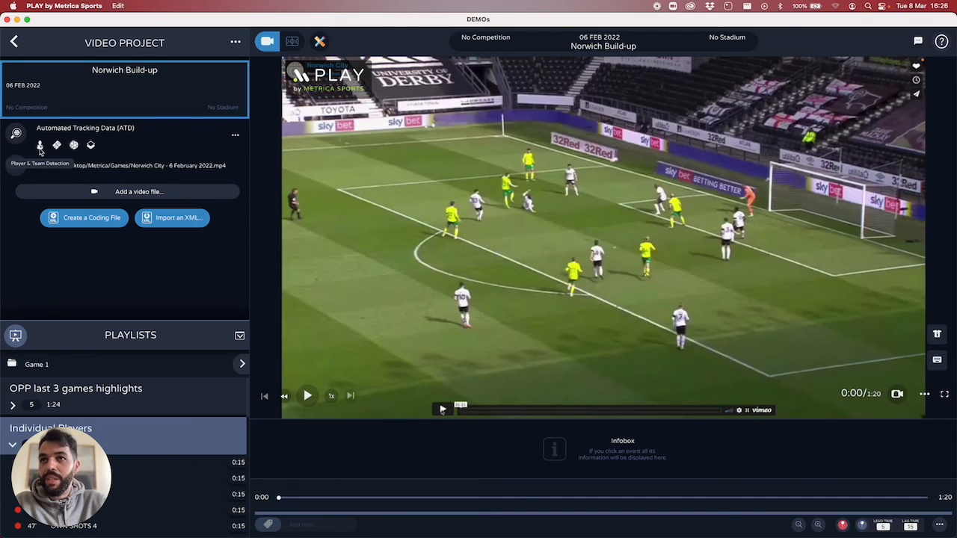
click(15, 41)
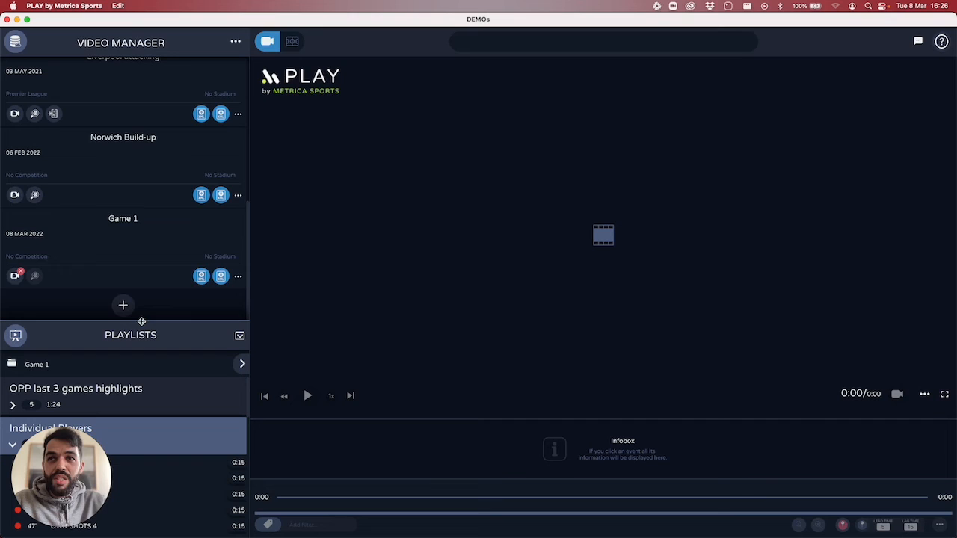
Open Game 1 and request its optimized video download from Cloud Engine
click(122, 219)
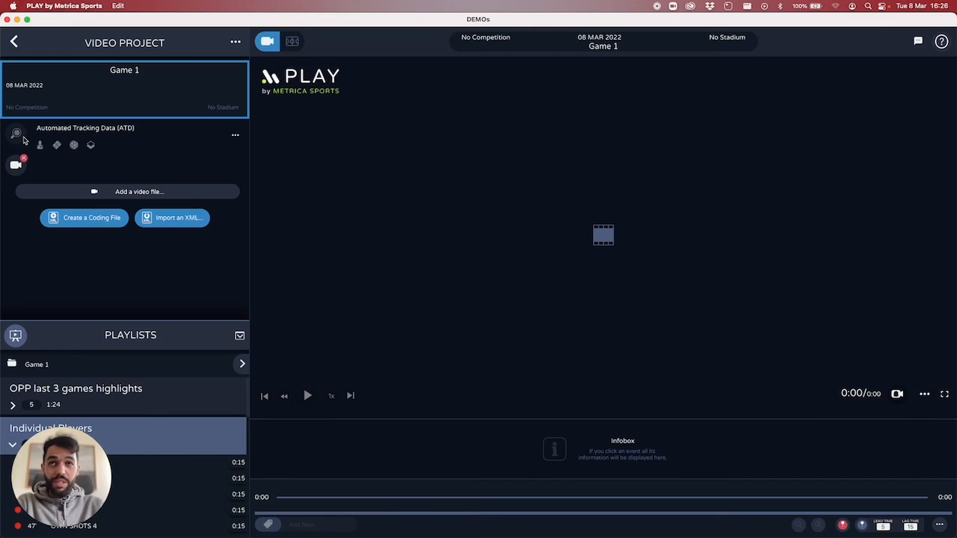
mouse_move(18, 170)
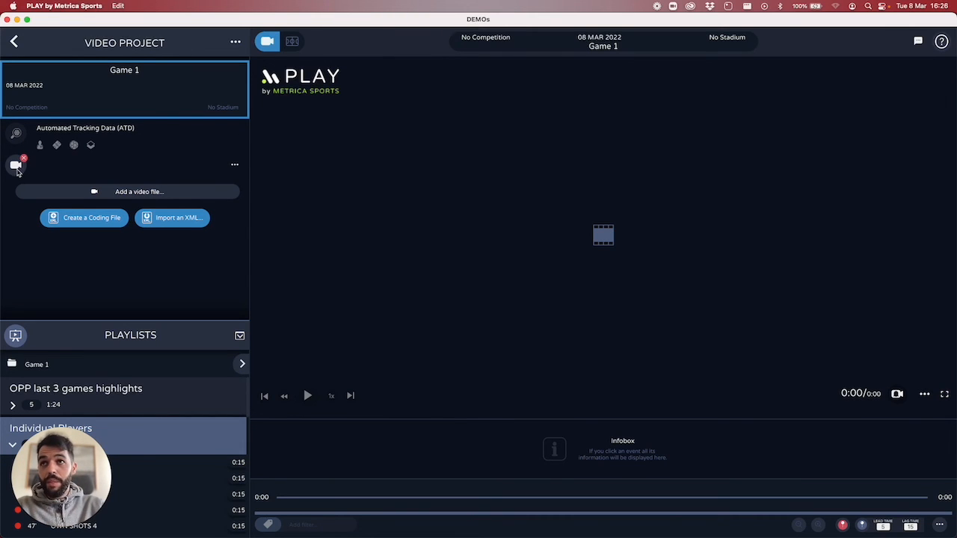
click(235, 164)
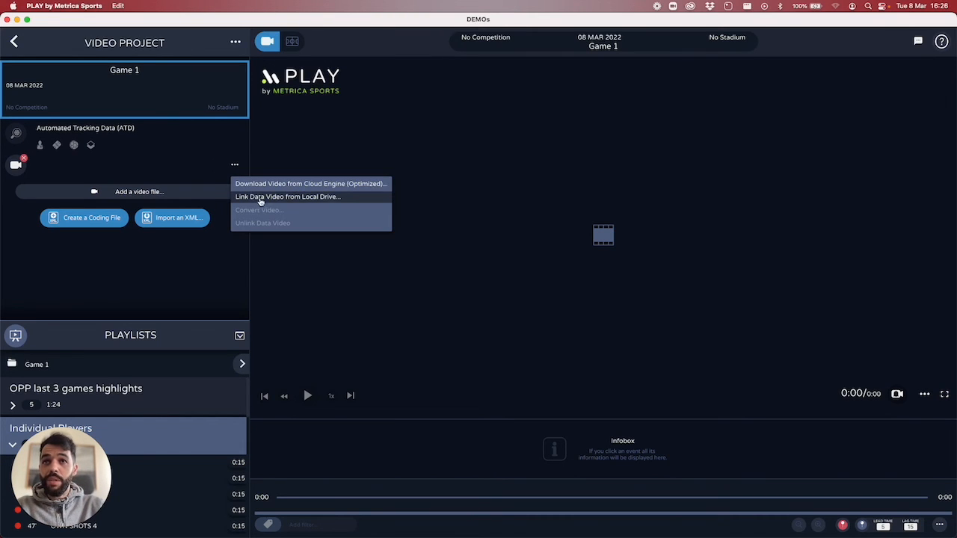
mouse_move(272, 198)
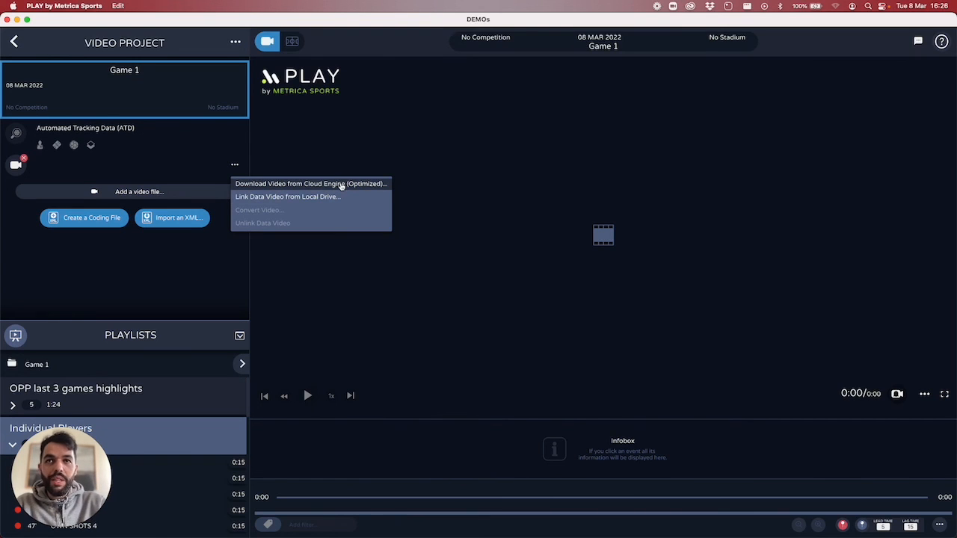
click(286, 196)
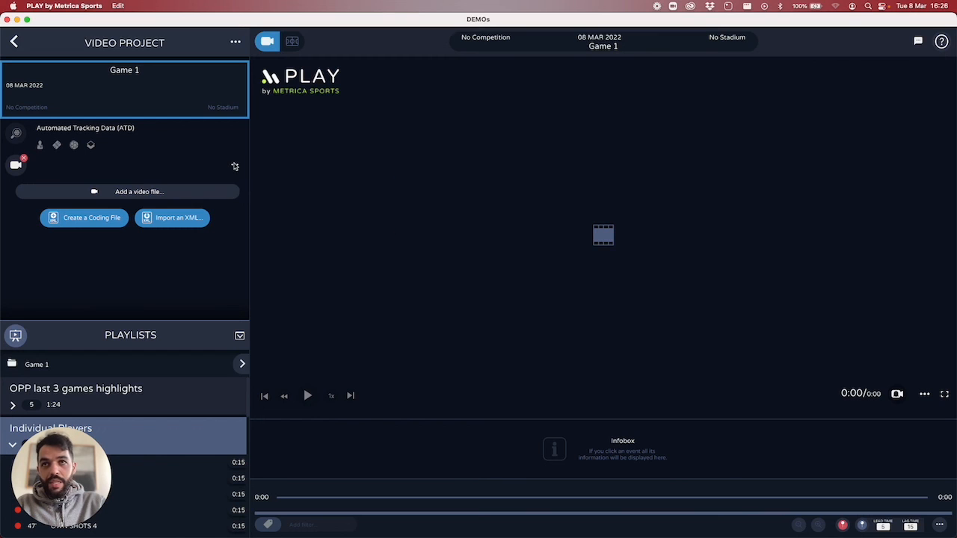
click(139, 191)
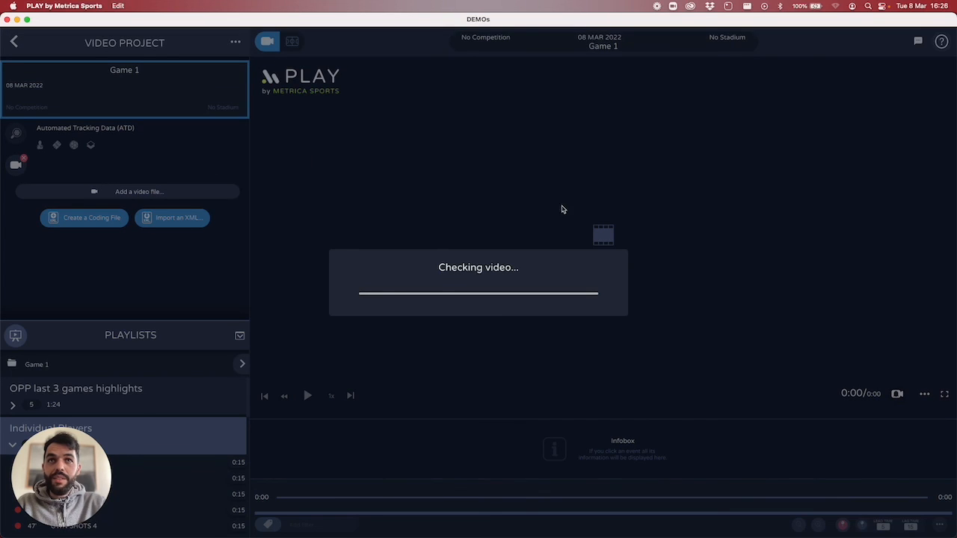
mouse_move(576, 164)
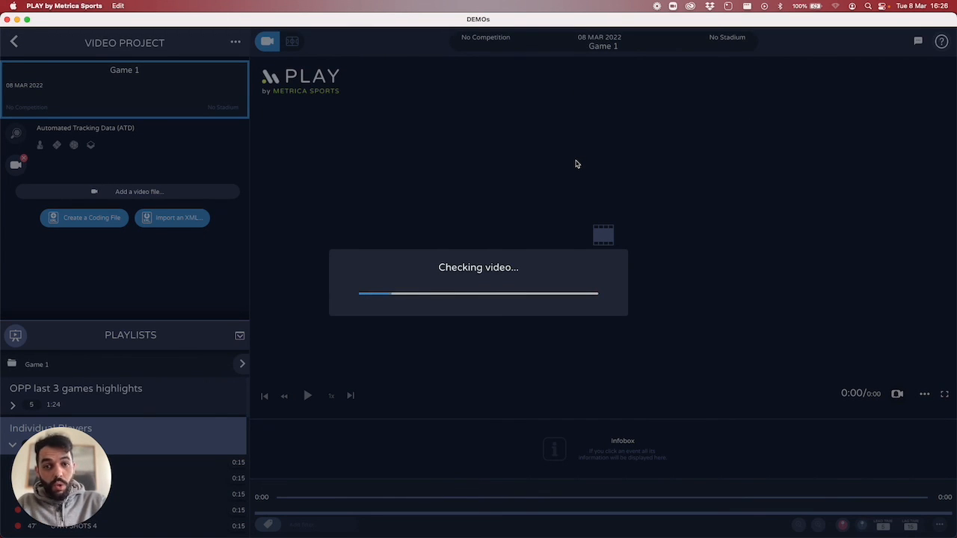